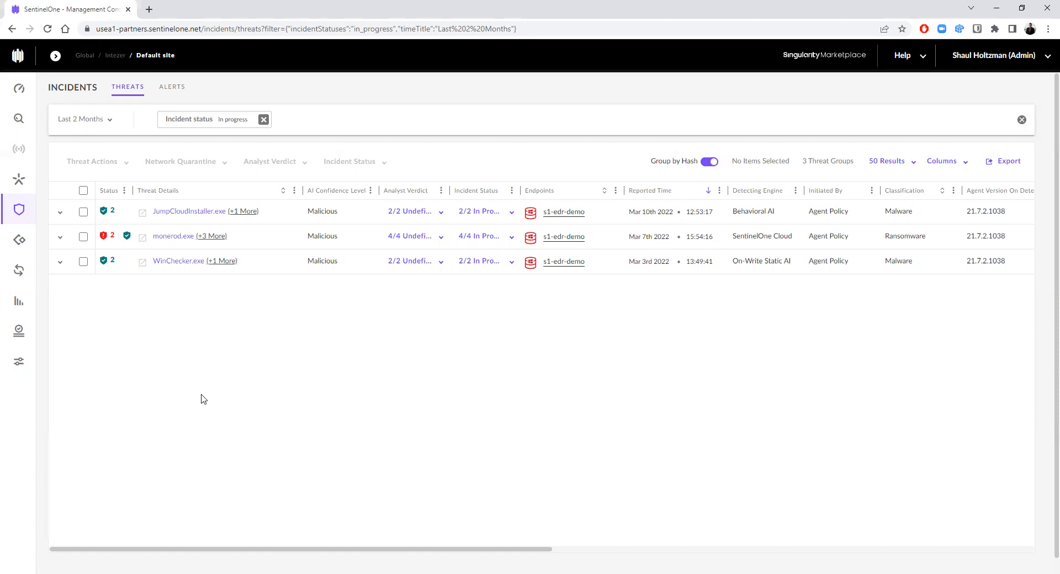
pyautogui.moveTo(521, 432)
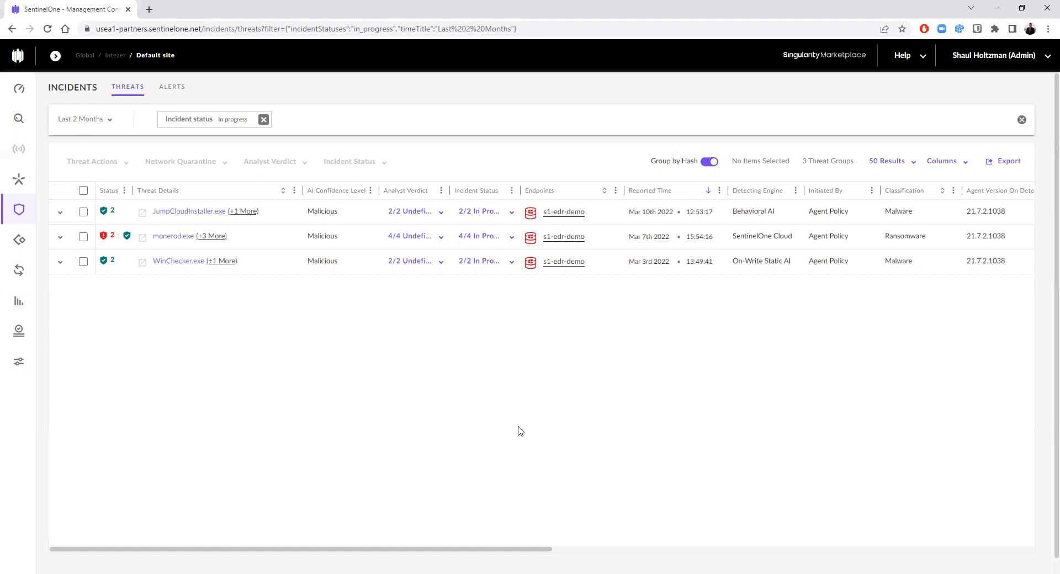
pyautogui.moveTo(903, 232)
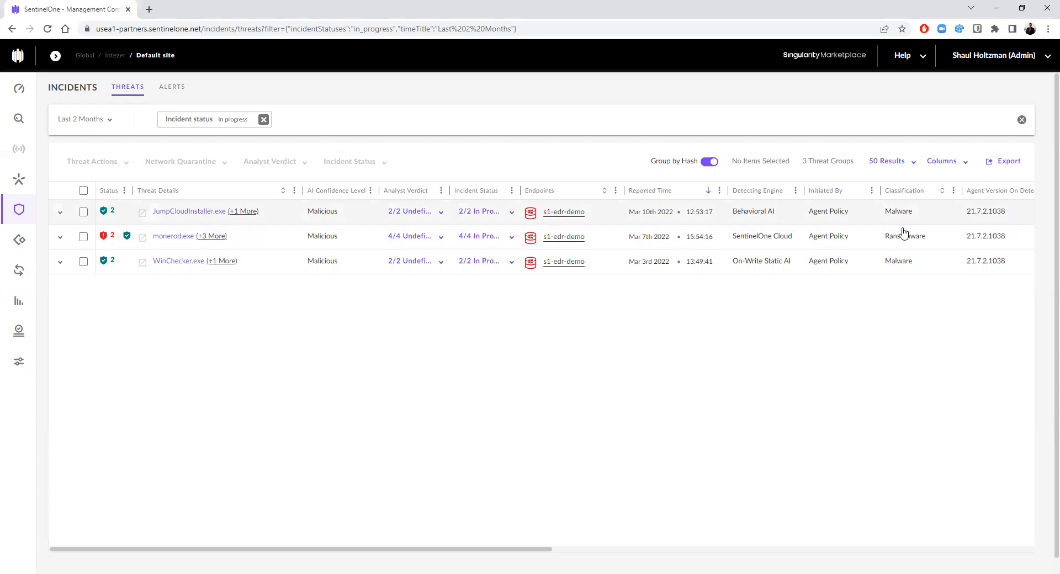
pyautogui.moveTo(892, 211)
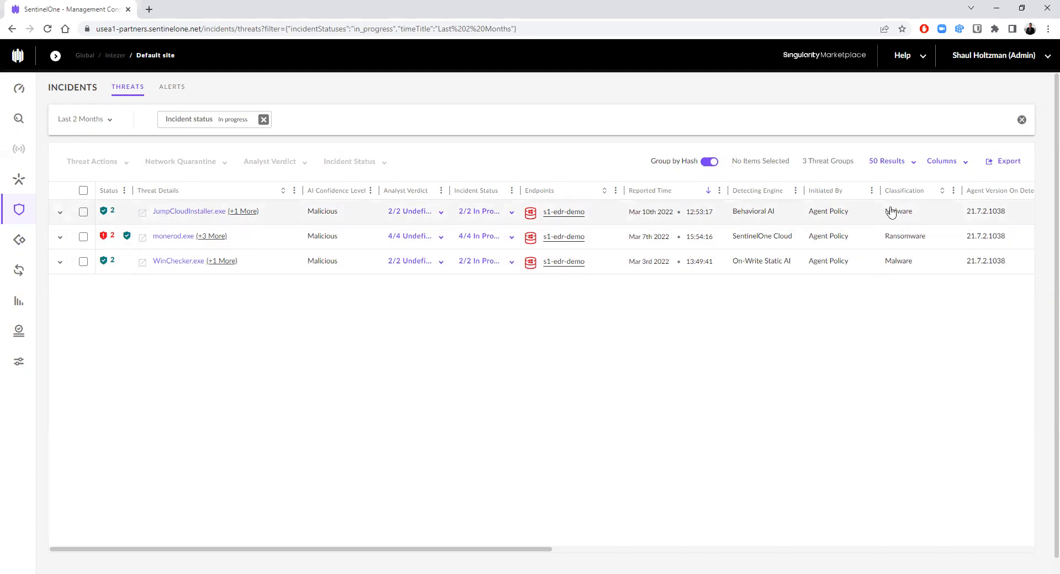
pyautogui.moveTo(186, 303)
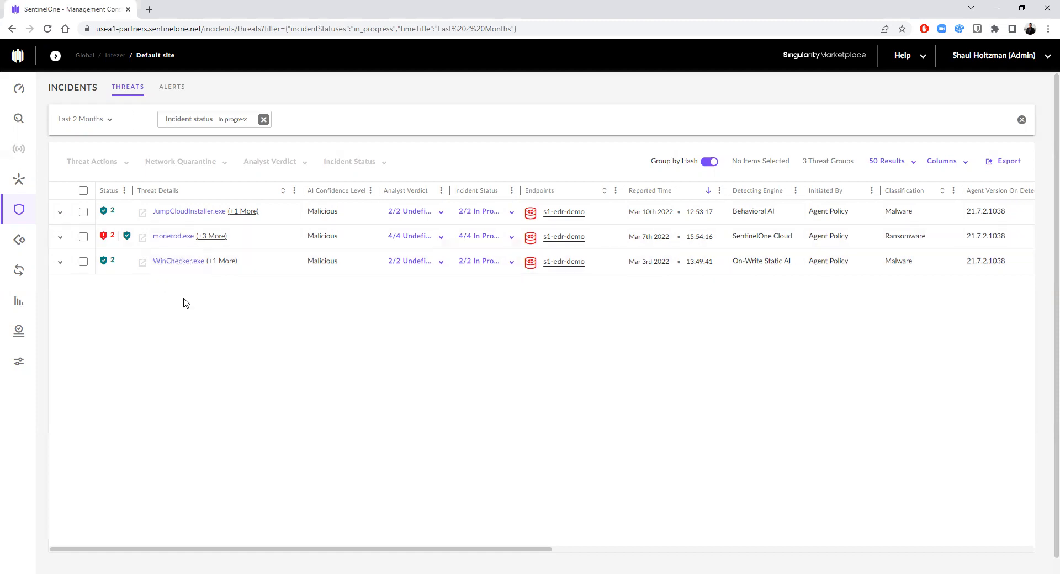
# Open JumpCloudInstaller.exe to see its Intezer note: trusted InnoSetup, 185 shared genes.
pyautogui.click(189, 210)
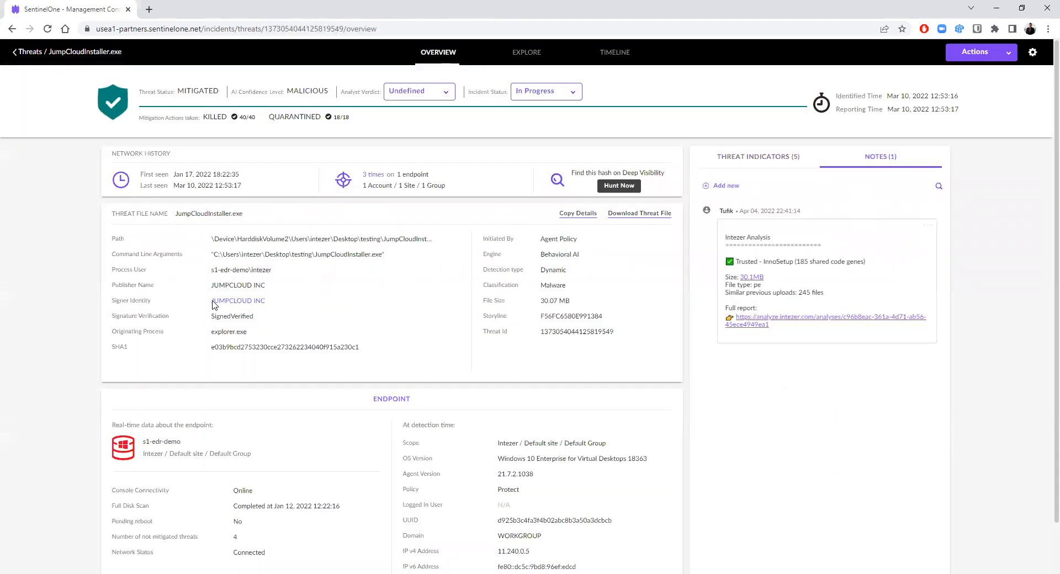
pyautogui.moveTo(276, 363)
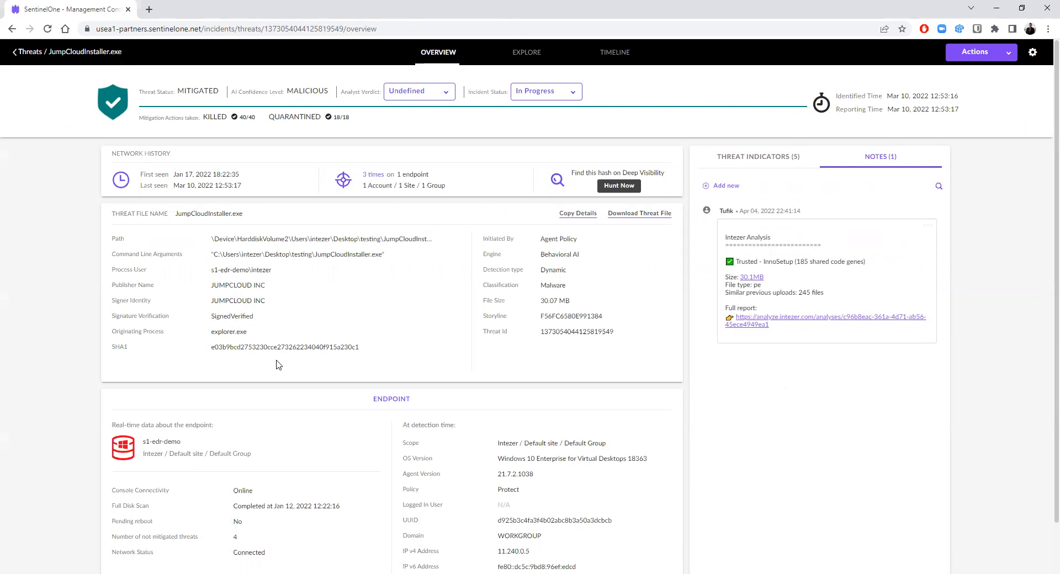
pyautogui.moveTo(943, 310)
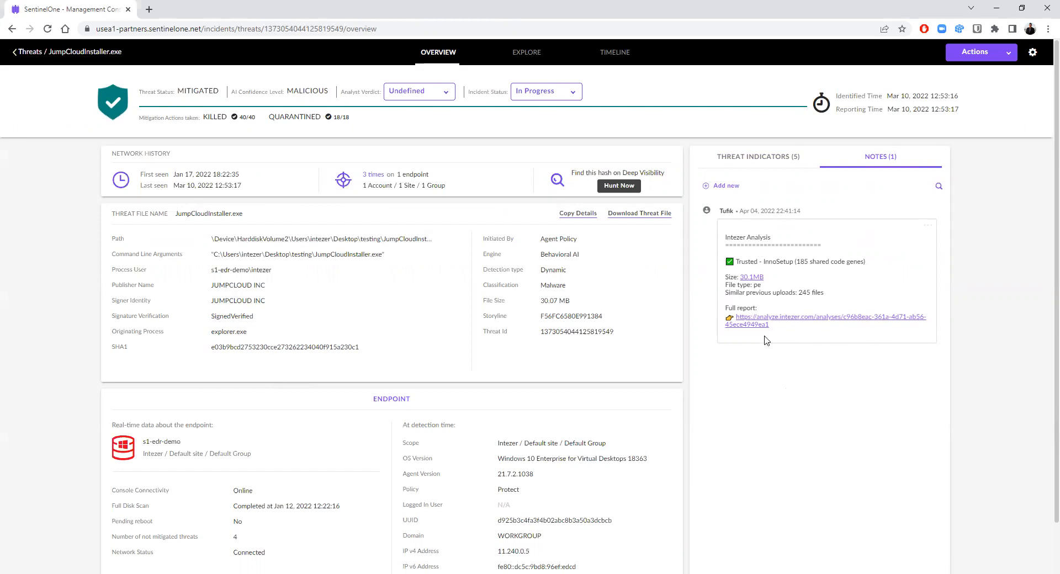
pyautogui.moveTo(854, 214)
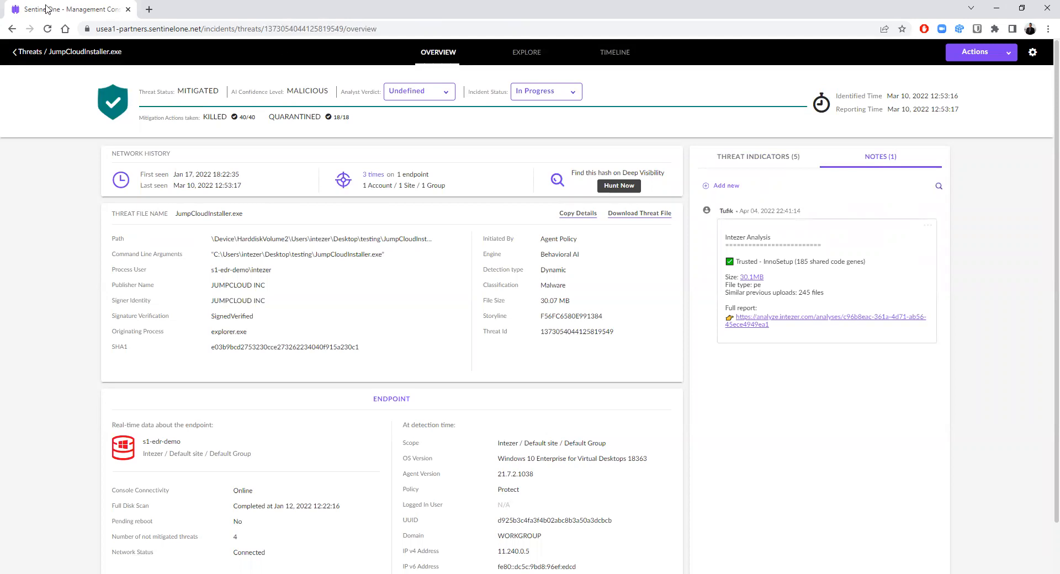
# Open monerod.exe's Intezer note and highlight 'Monero', the suspicious administration tool.
pyautogui.click(32, 52)
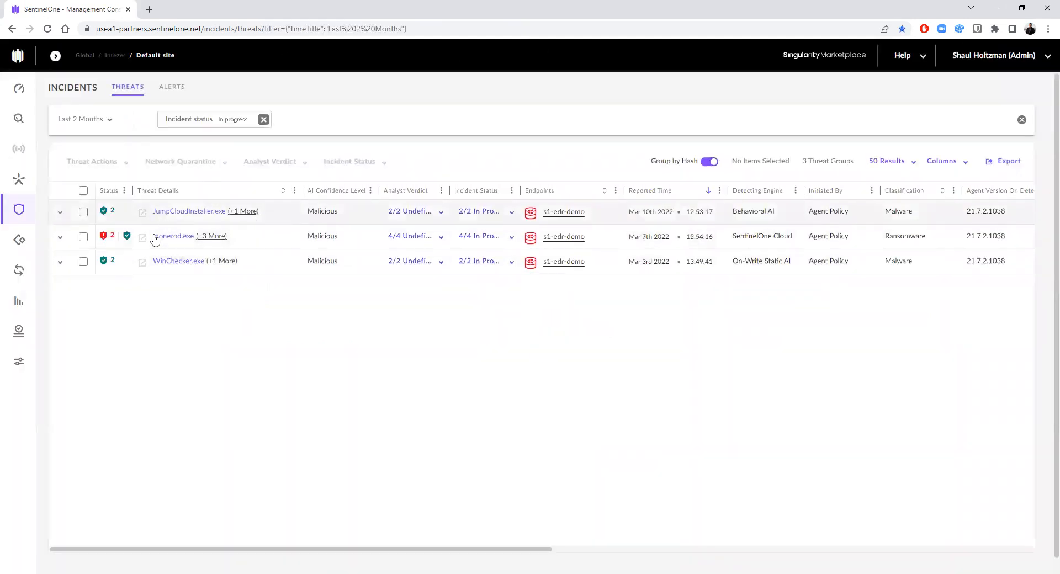
pyautogui.click(173, 235)
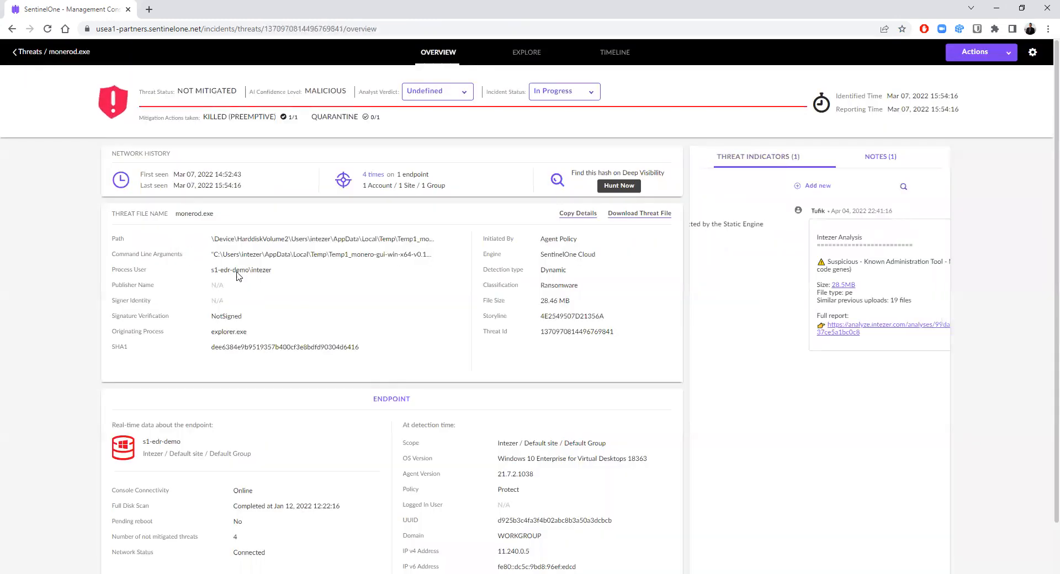
pyautogui.click(880, 157)
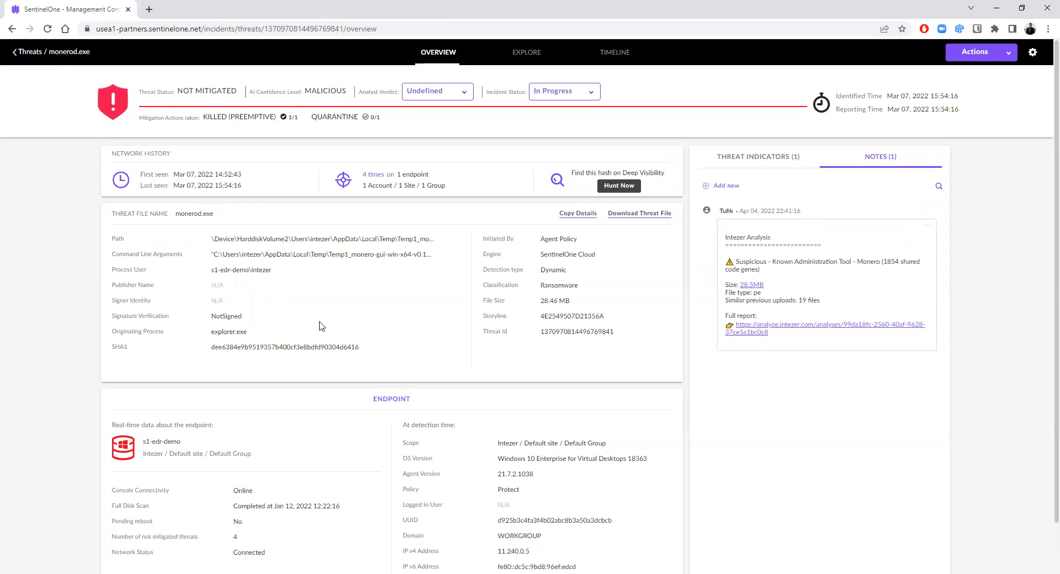
pyautogui.moveTo(670, 288)
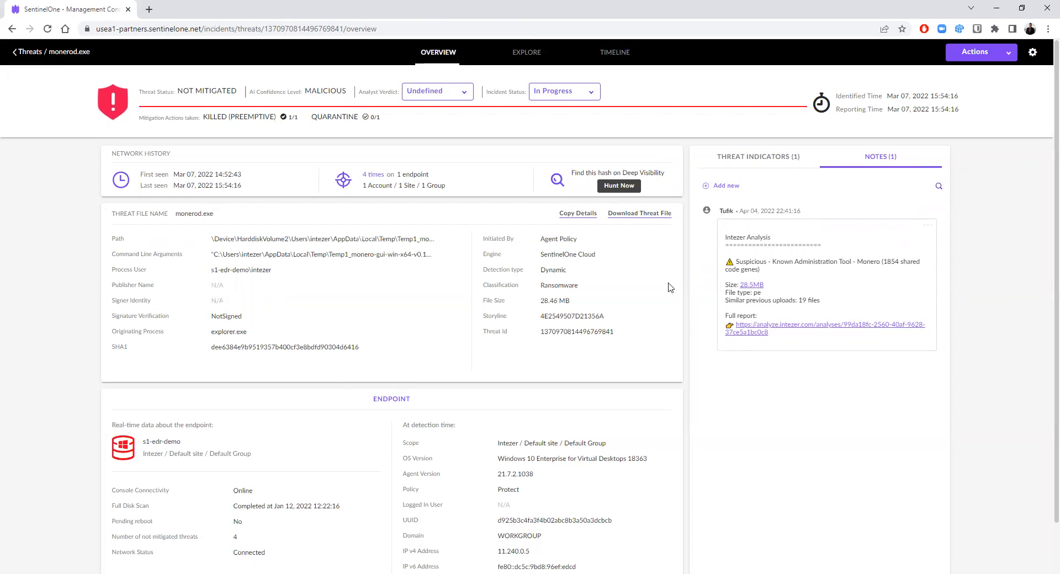
pyautogui.moveTo(593, 287)
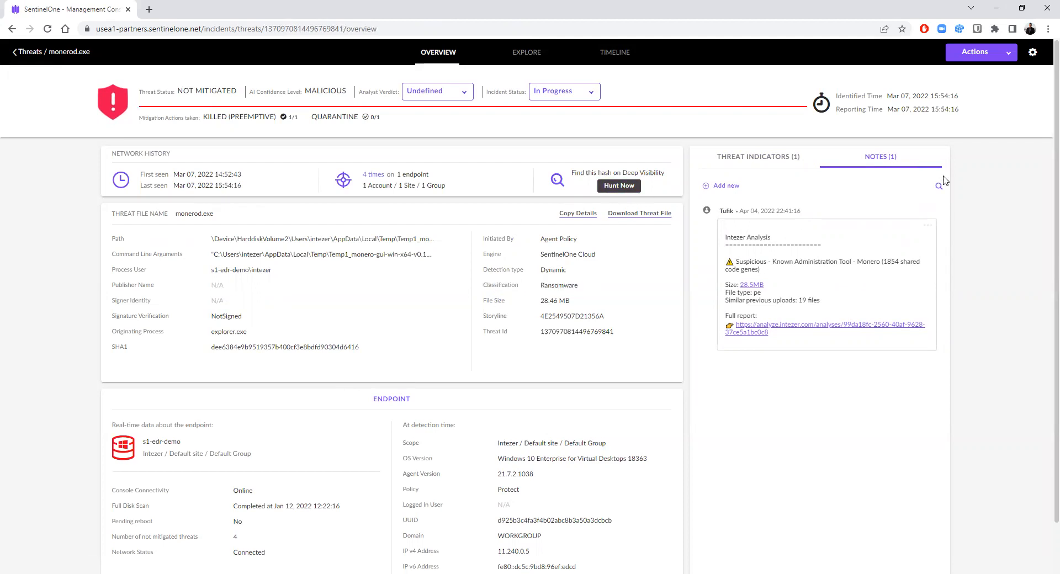
pyautogui.moveTo(773, 291)
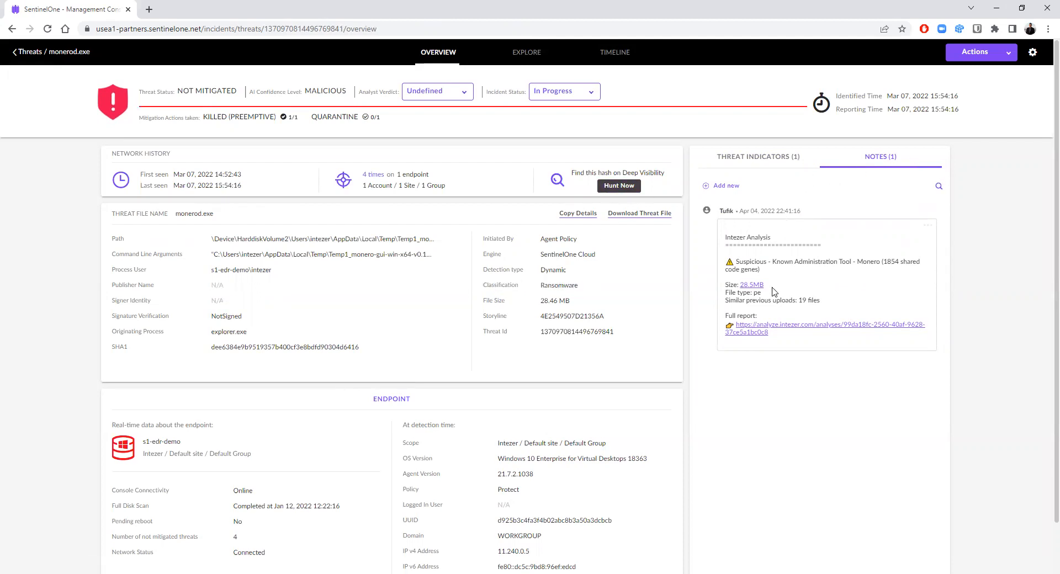
pyautogui.doubleClick(871, 262)
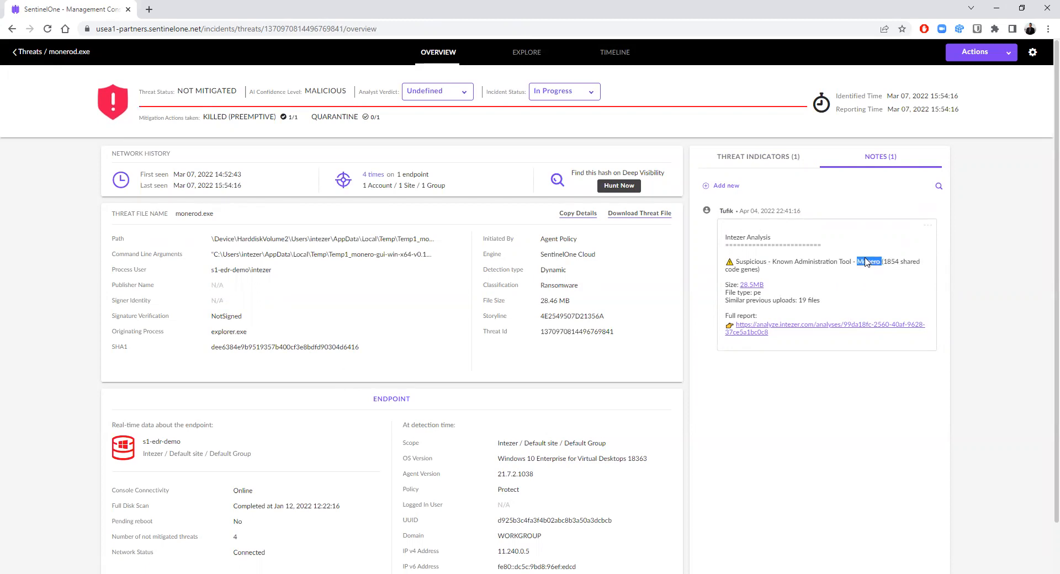
pyautogui.doubleClick(868, 262)
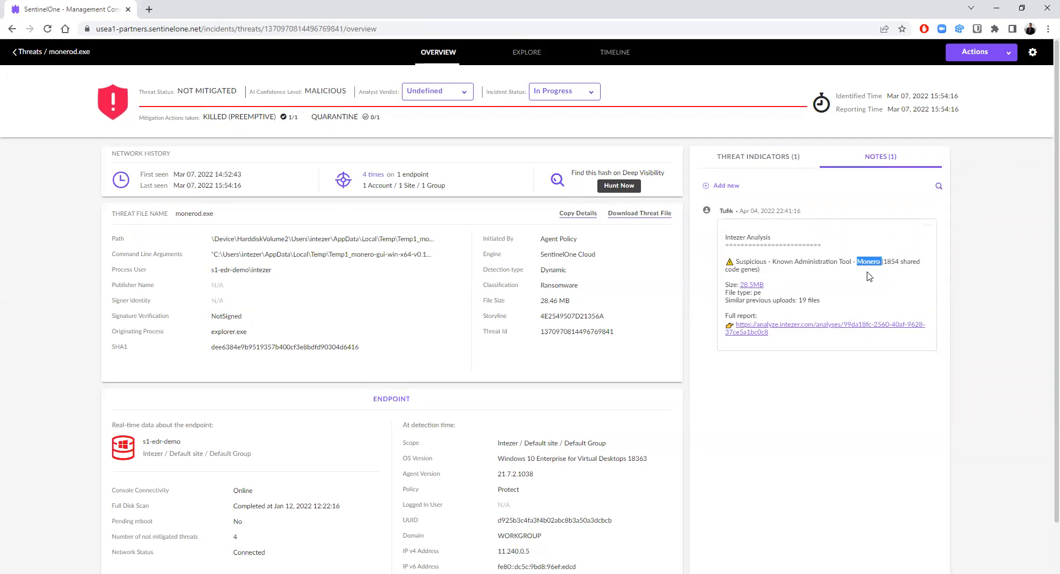
pyautogui.moveTo(827, 262)
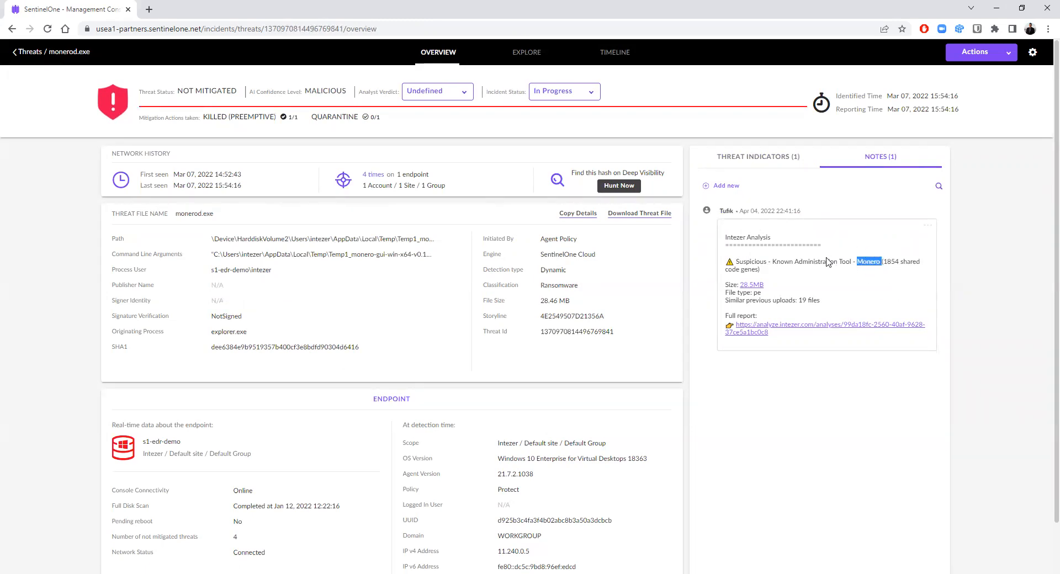
pyautogui.moveTo(32, 61)
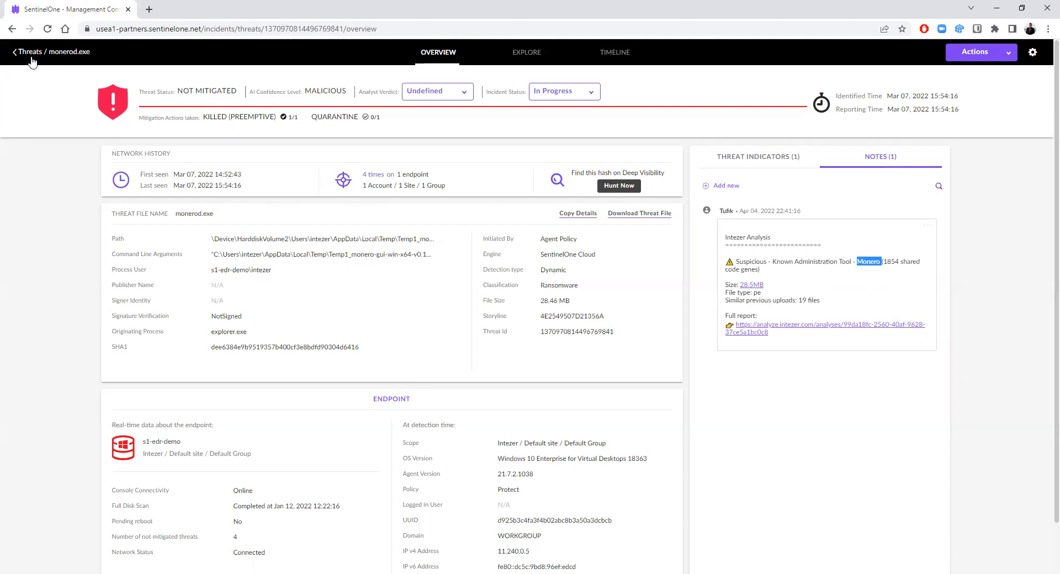
# Open WinChecker.exe's Intezer note and highlight 'njRAT', its malicious family.
pyautogui.click(30, 51)
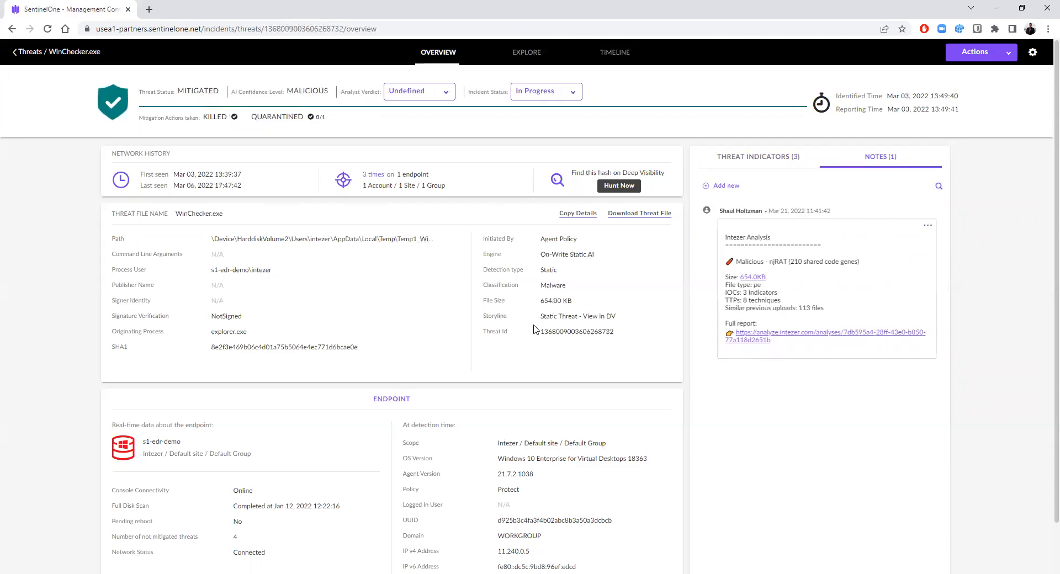
pyautogui.moveTo(790, 259)
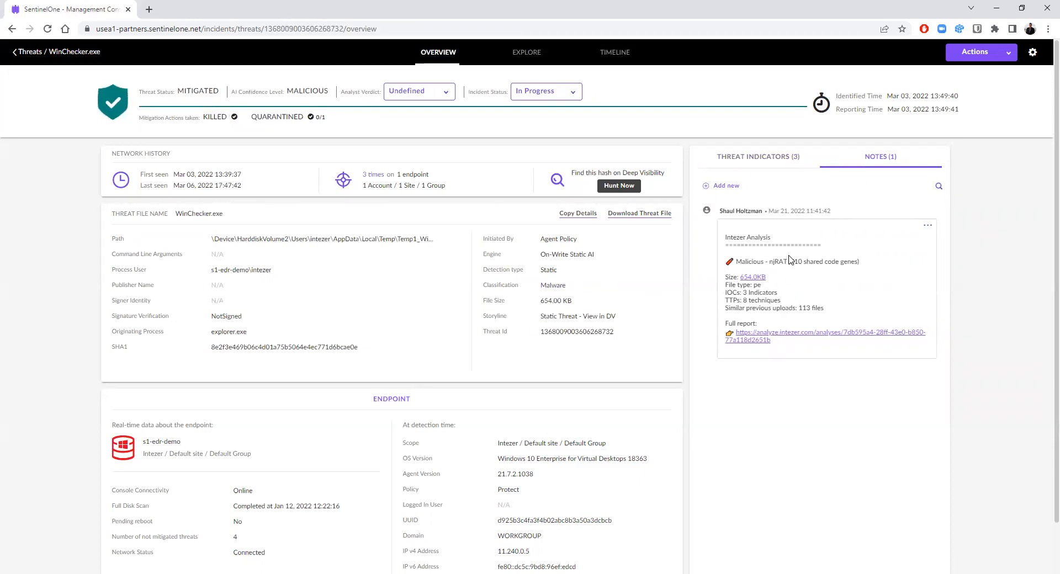
pyautogui.moveTo(825, 288)
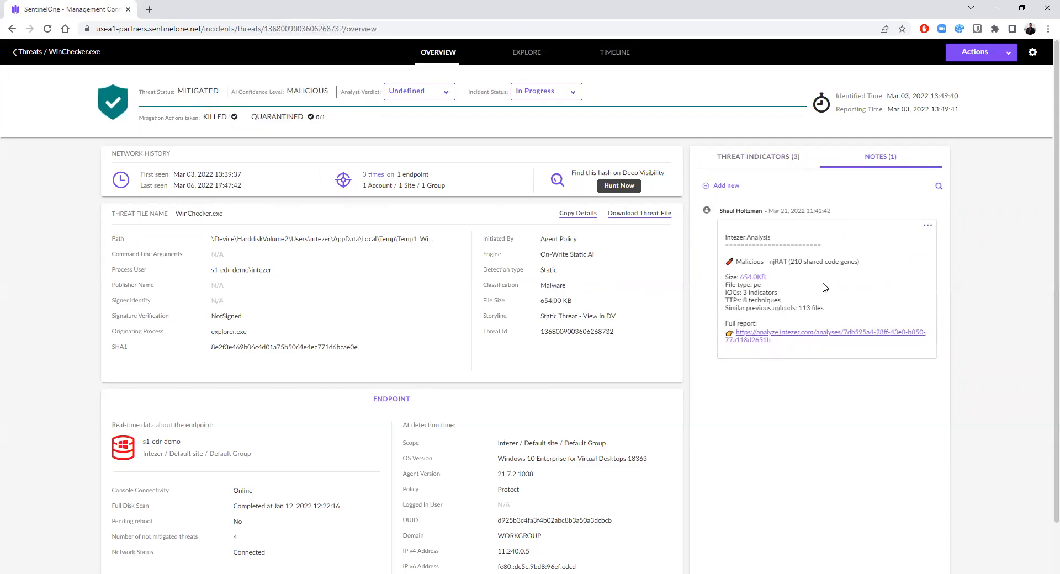
pyautogui.moveTo(777, 268)
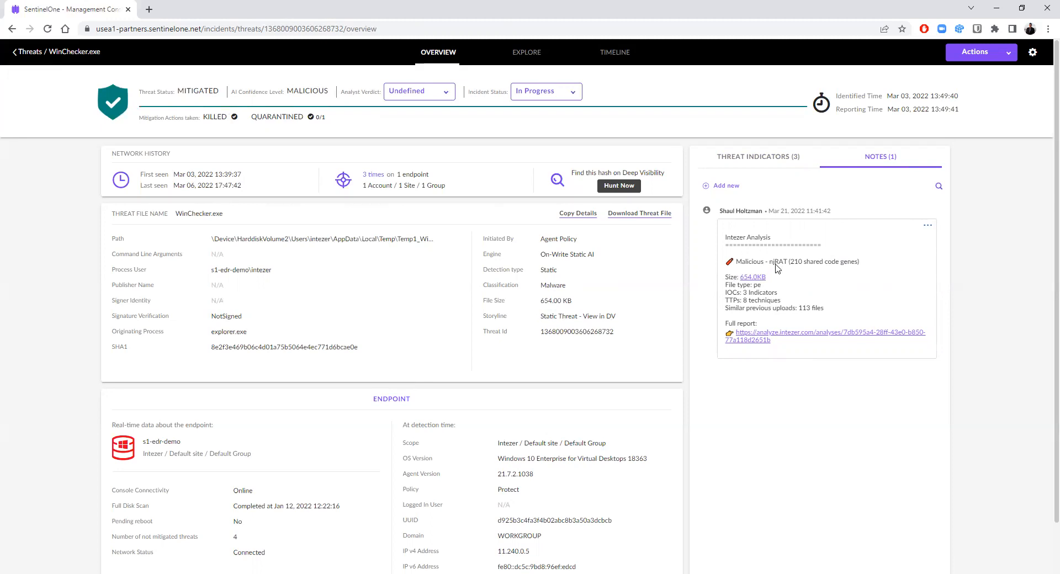
pyautogui.doubleClick(778, 261)
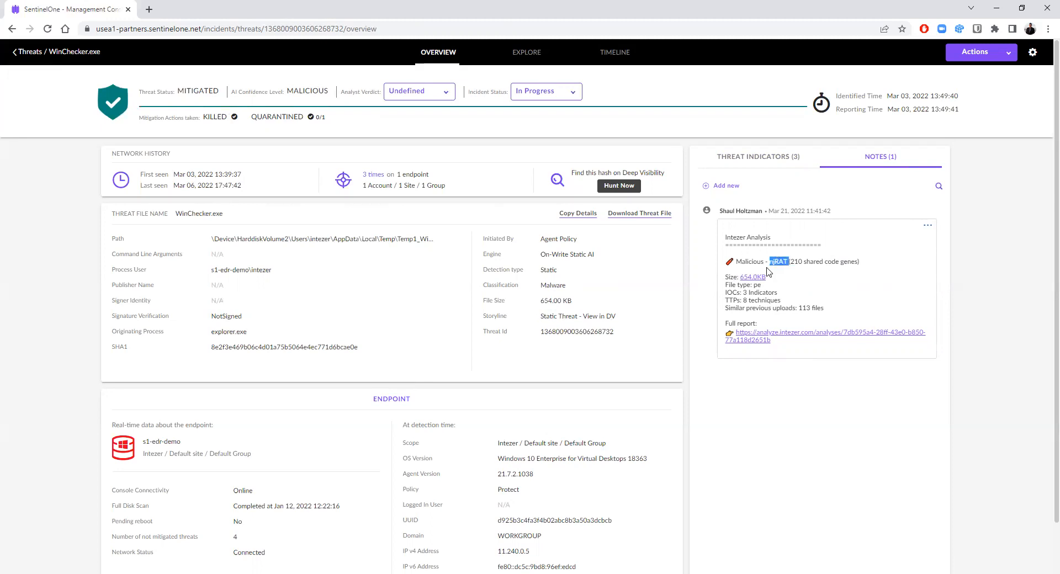
pyautogui.moveTo(746, 296)
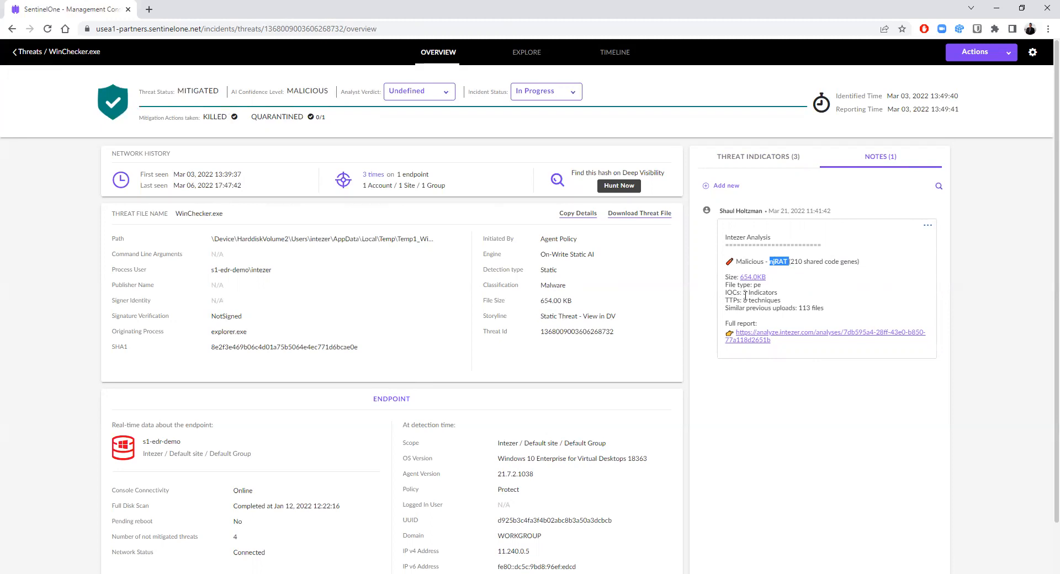
pyautogui.moveTo(756, 291)
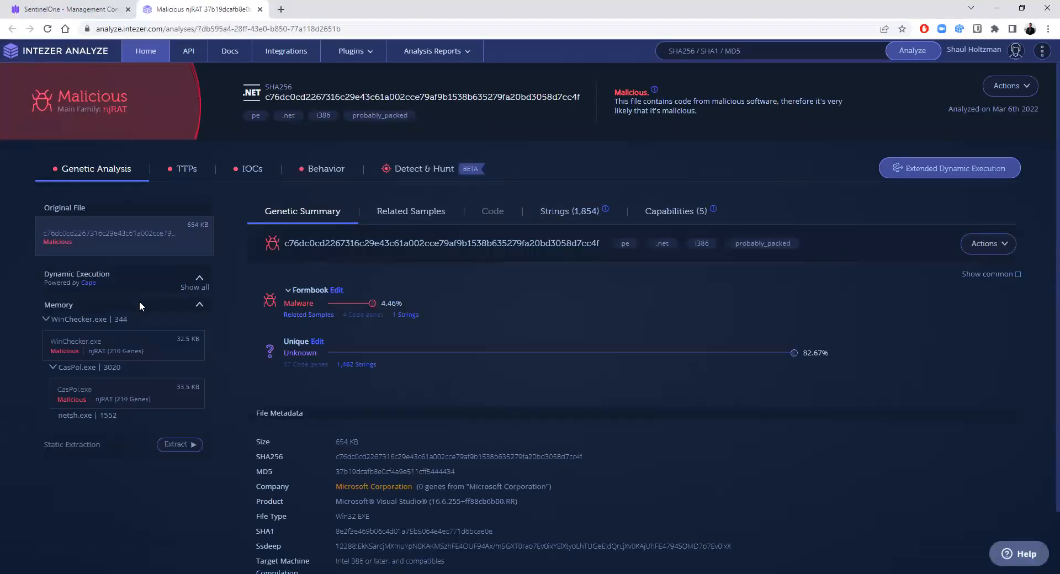
# Show the three capabilities of the WinChecker.exe memory module.
pyautogui.click(76, 340)
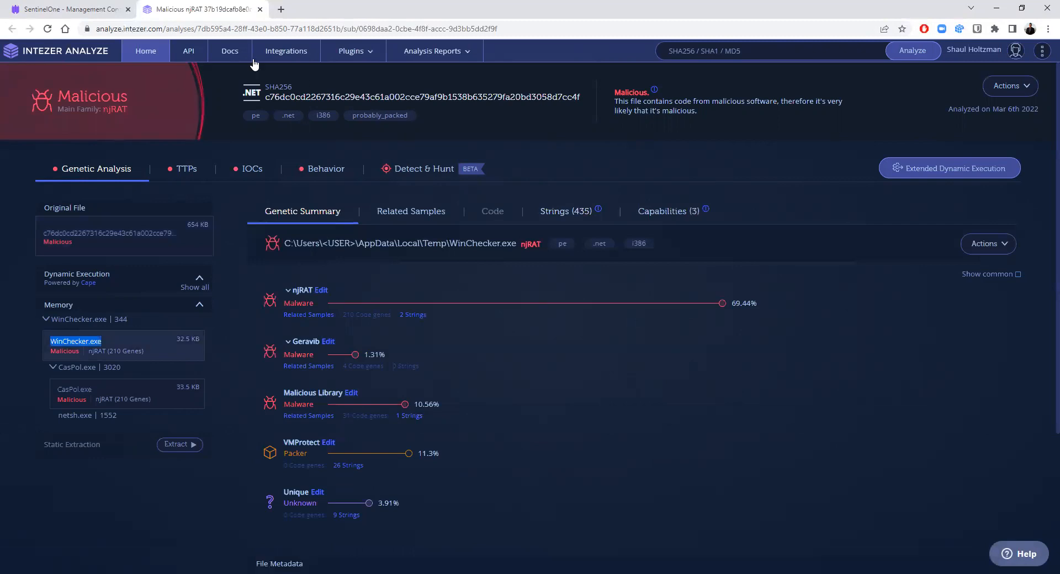
pyautogui.moveTo(272, 461)
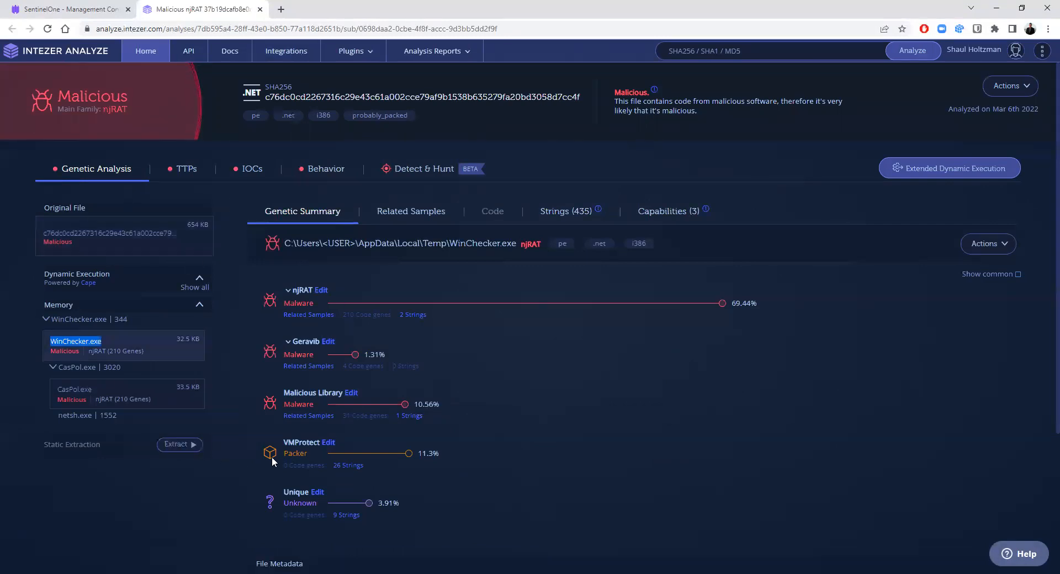
pyautogui.moveTo(587, 214)
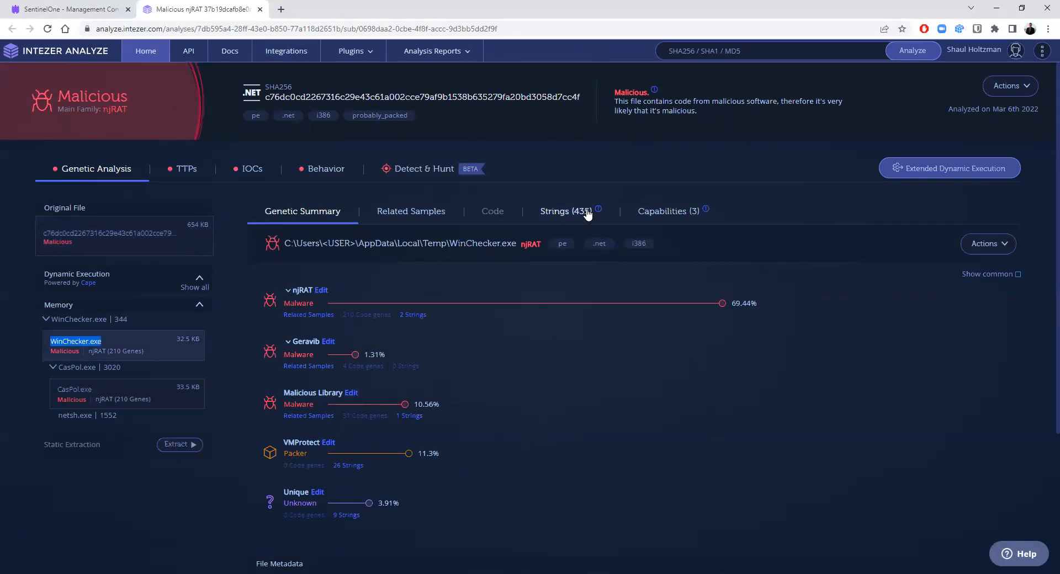
pyautogui.click(668, 211)
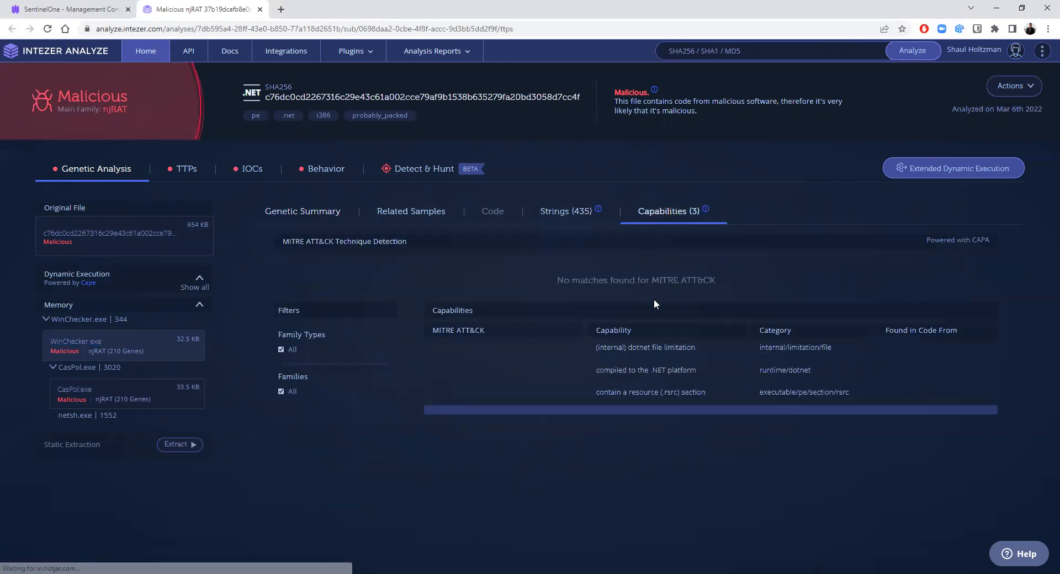
pyautogui.moveTo(451, 178)
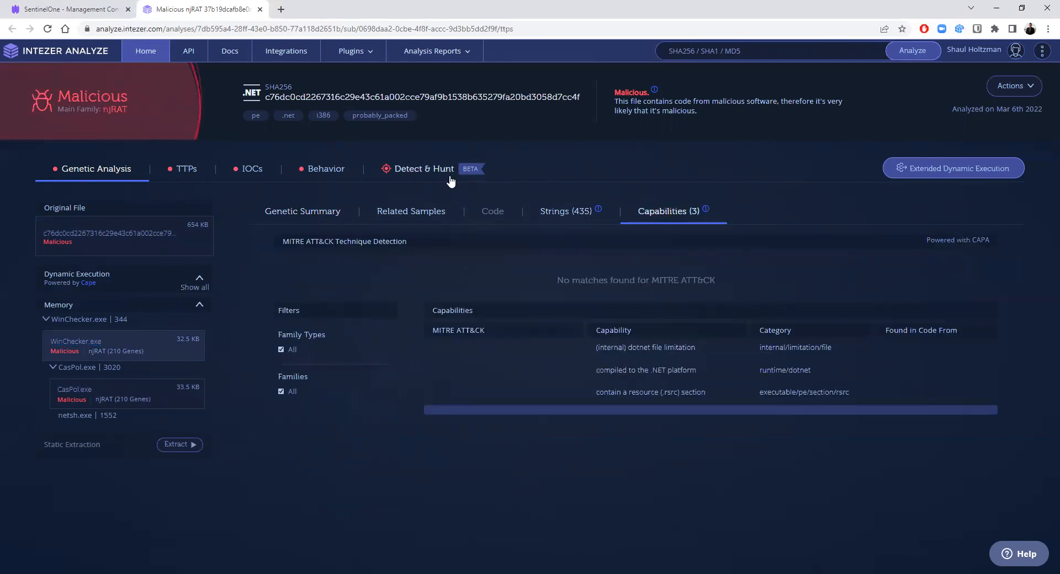
# Filter Detect & Hunt artifacts to Process Tree, Process Command and Registry Write.
pyautogui.click(422, 168)
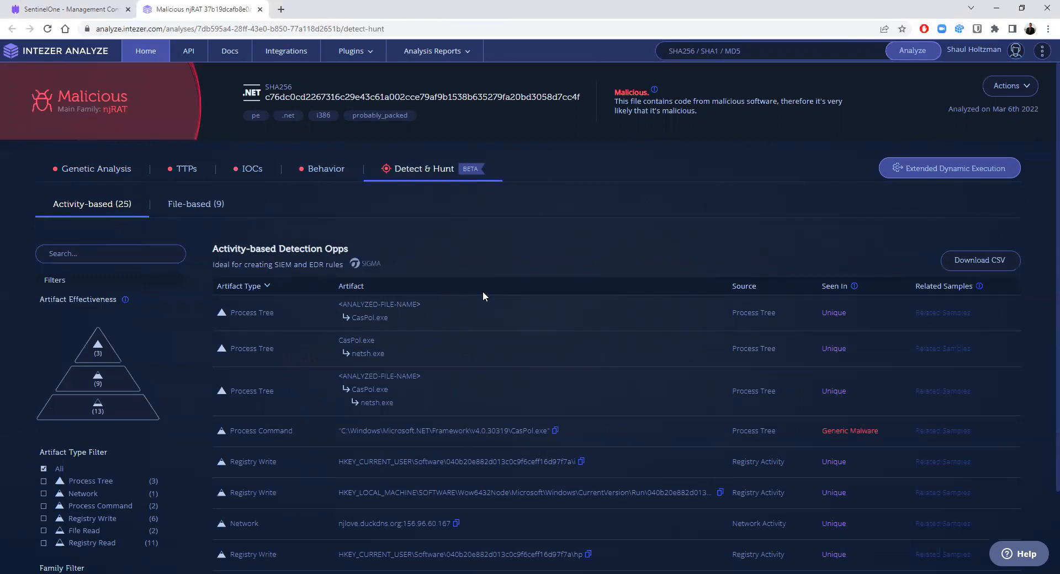
pyautogui.moveTo(386, 162)
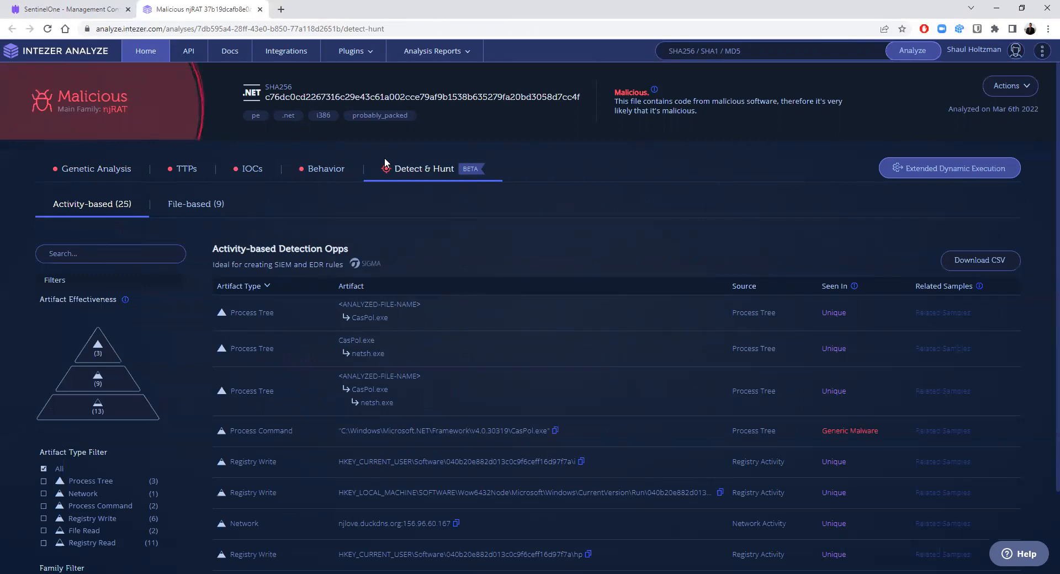
pyautogui.scroll(3)
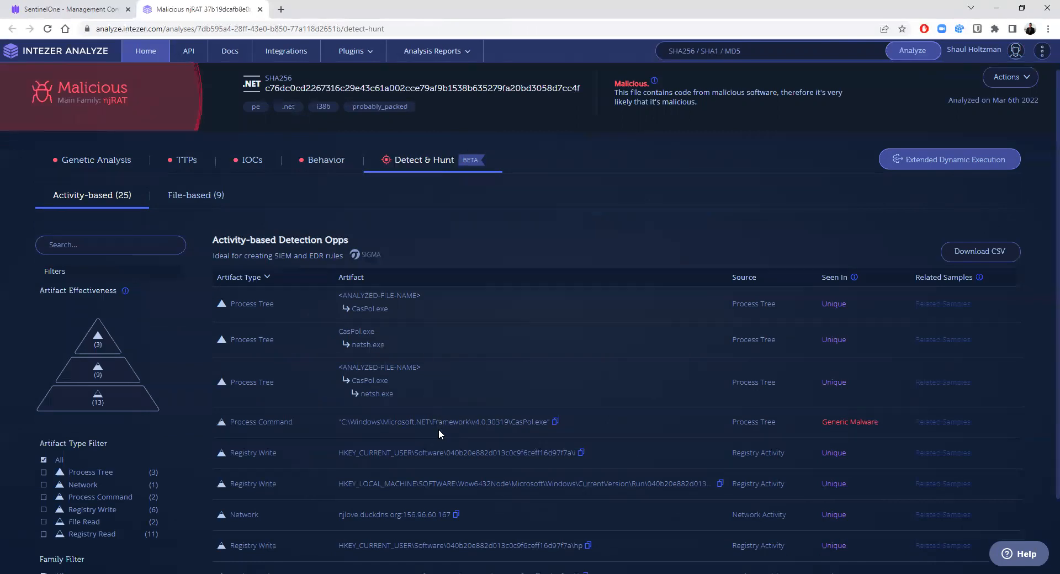
pyautogui.scroll(-3)
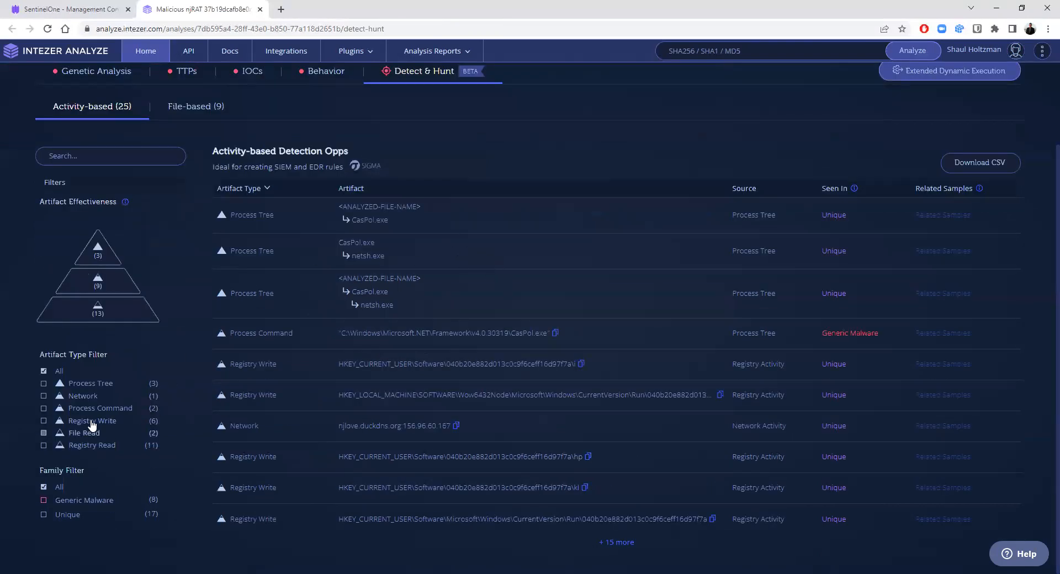
pyautogui.moveTo(94, 403)
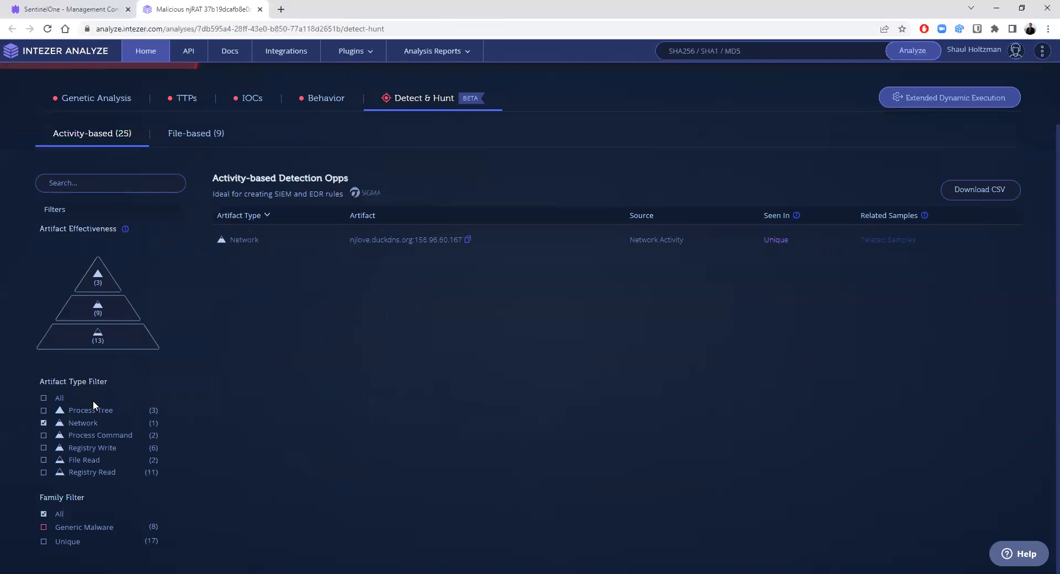
pyautogui.click(43, 409)
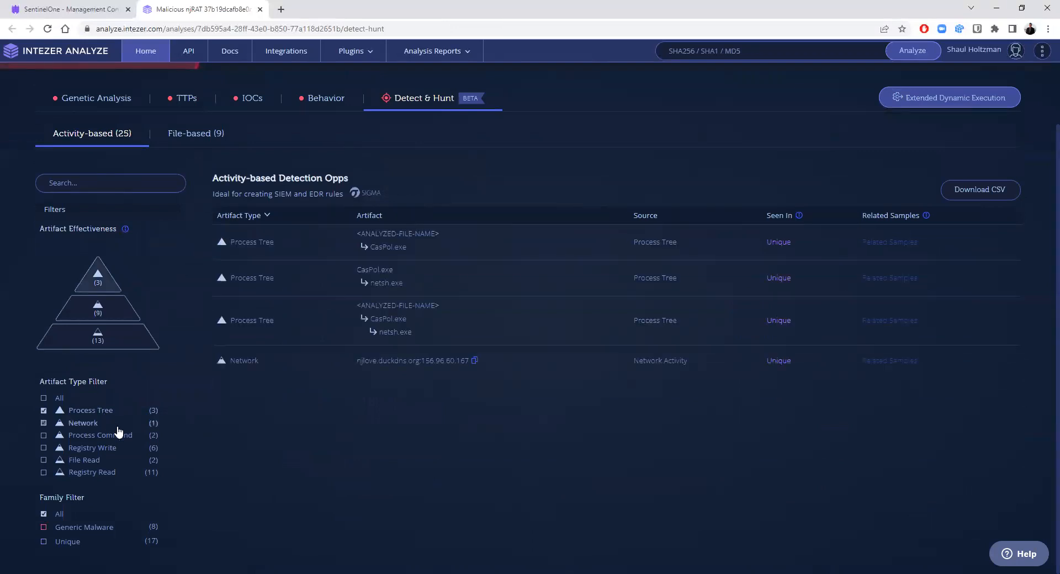
pyautogui.click(43, 435)
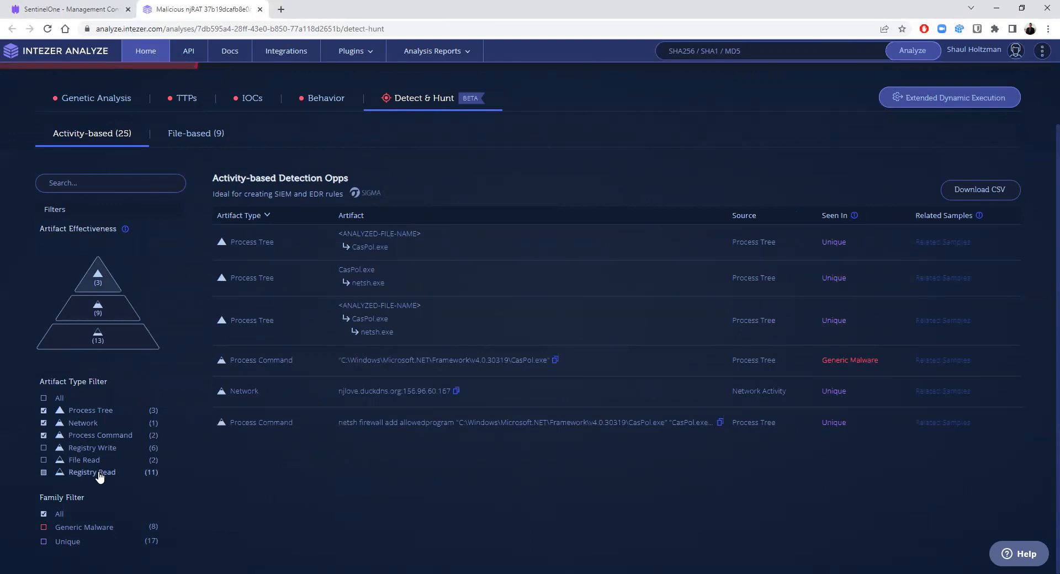
pyautogui.click(43, 448)
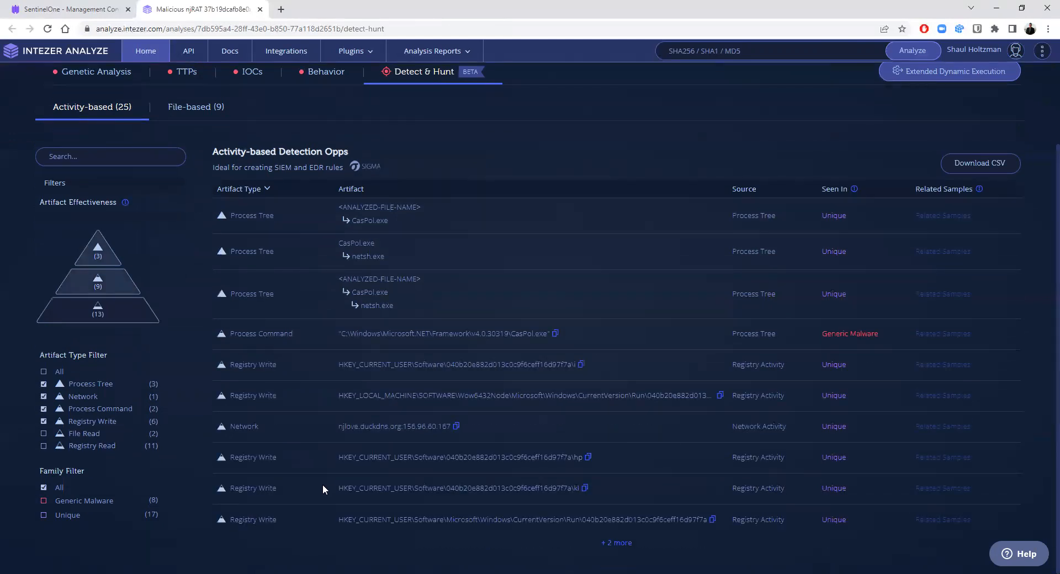
pyautogui.moveTo(322, 465)
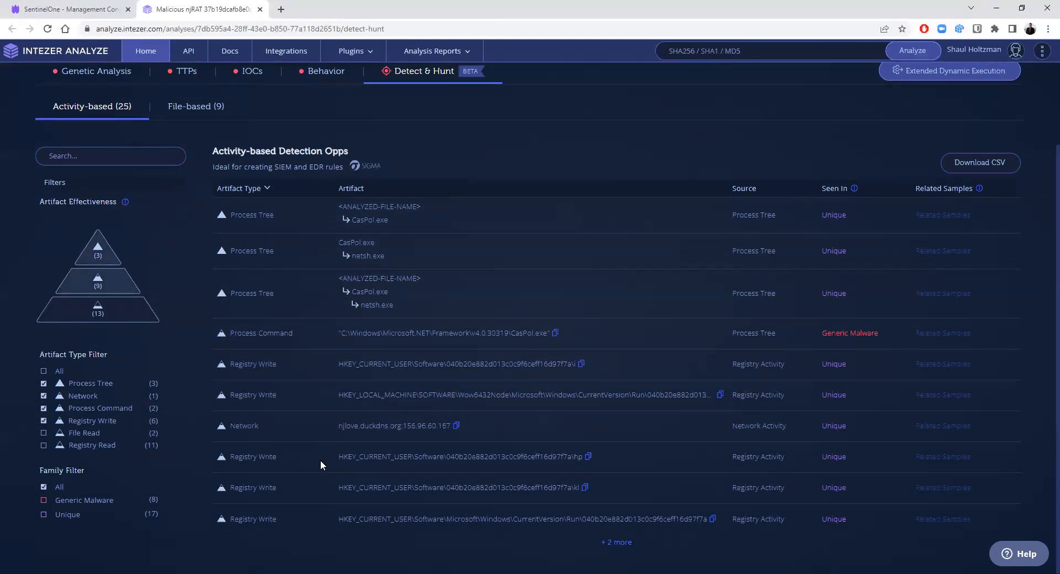
pyautogui.moveTo(323, 482)
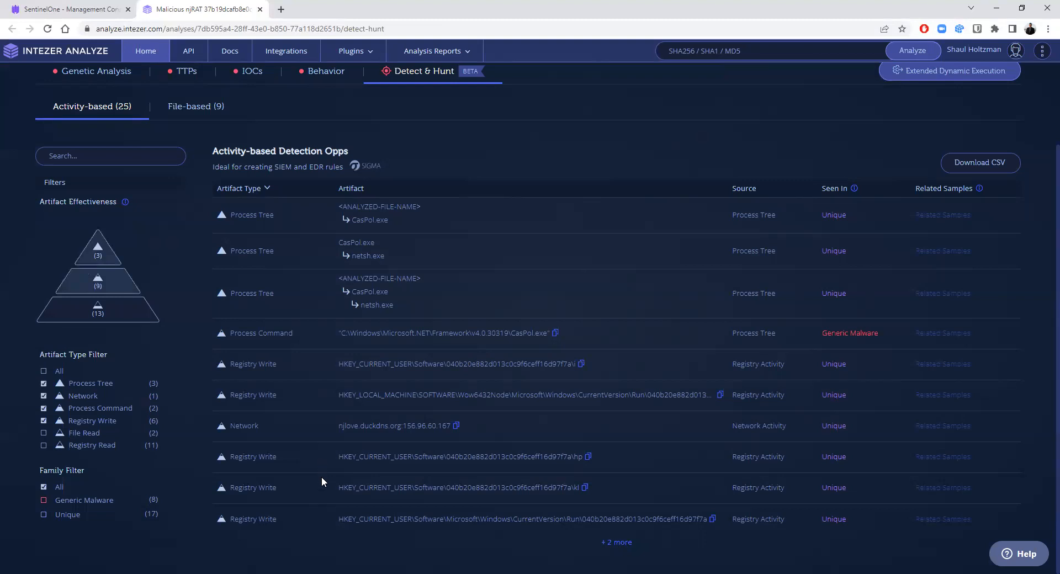
pyautogui.moveTo(49, 5)
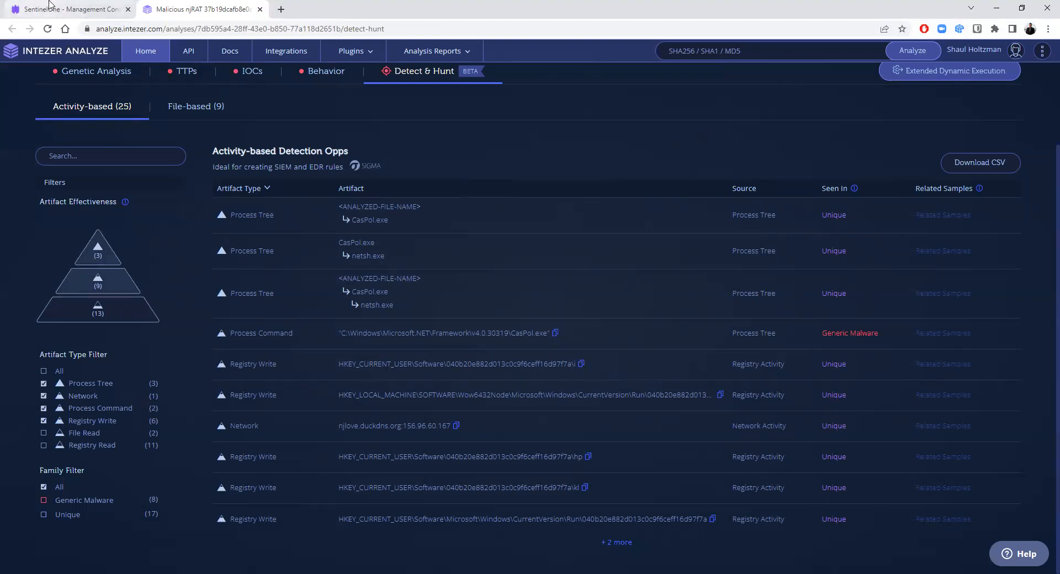
# Open Deep Visibility hunting on the njRAT CasPol.exe/netsh command-line query.
pyautogui.click(68, 9)
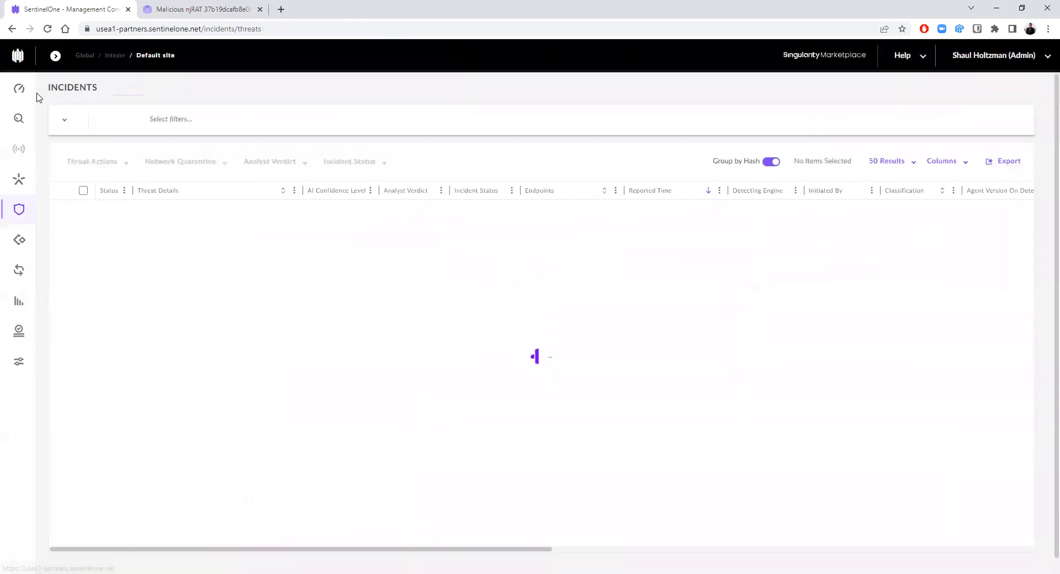
pyautogui.click(18, 118)
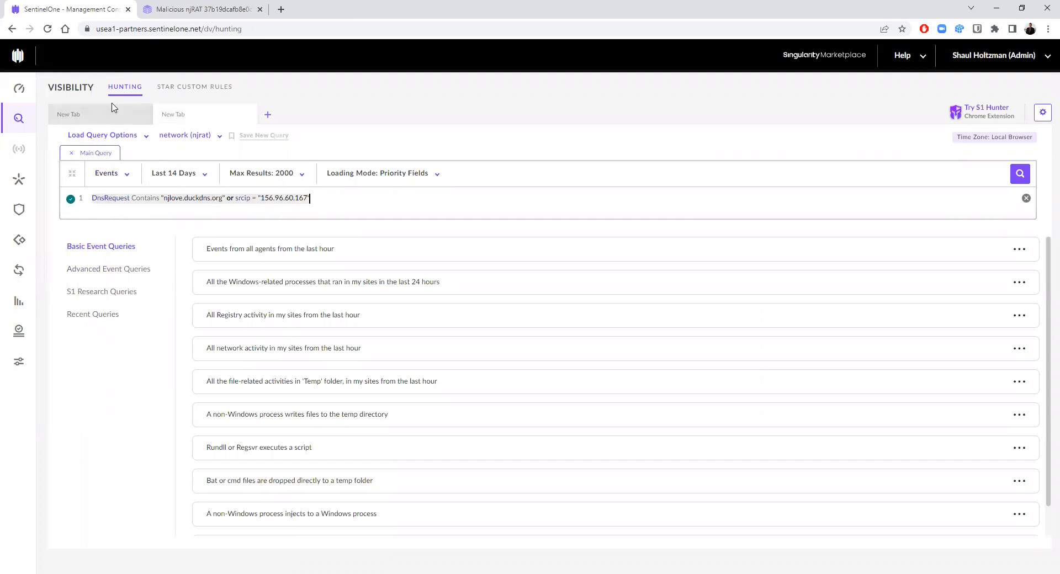
pyautogui.click(186, 135)
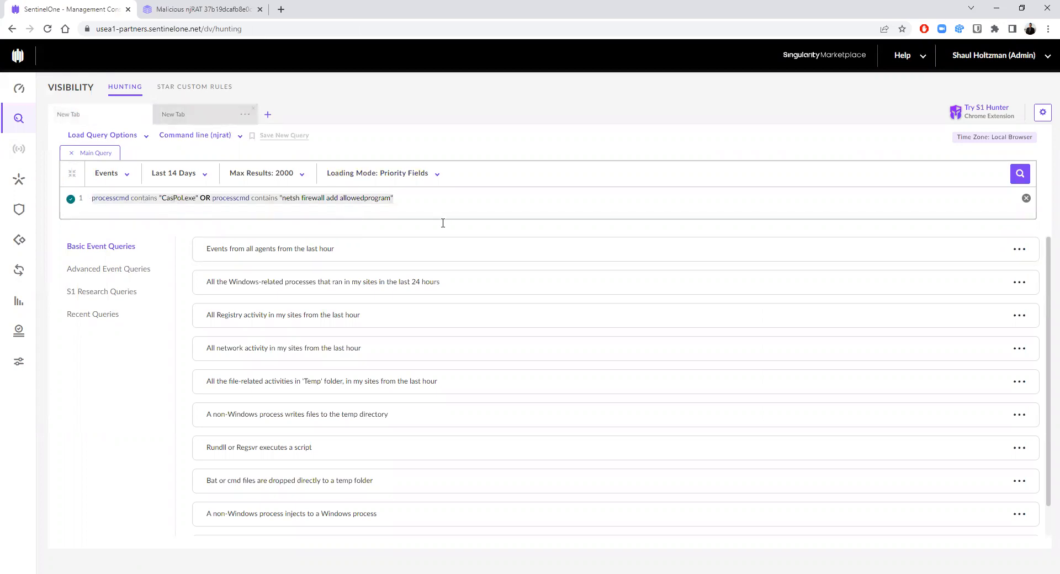
pyautogui.moveTo(465, 268)
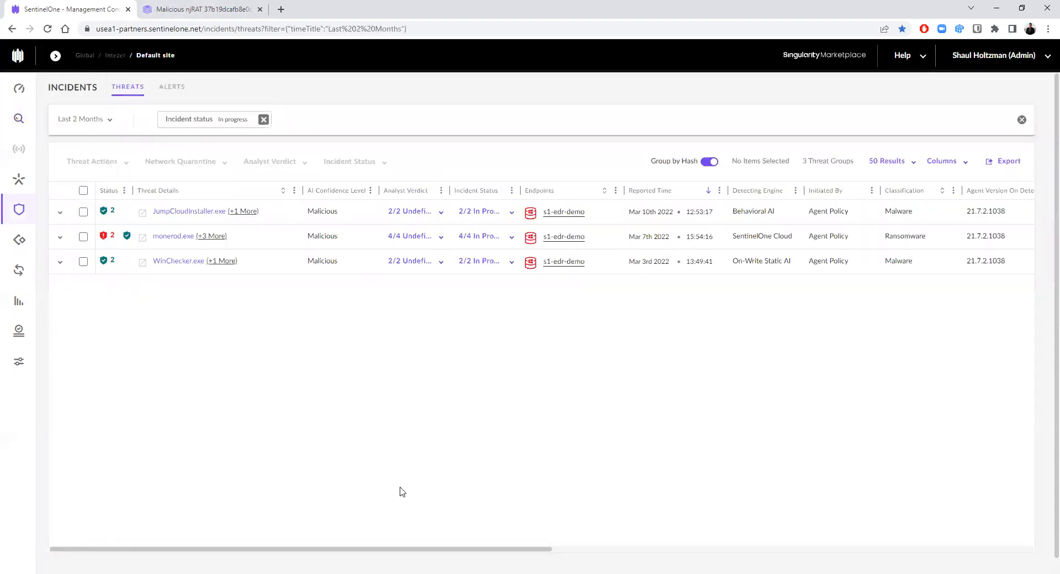
pyautogui.moveTo(387, 494)
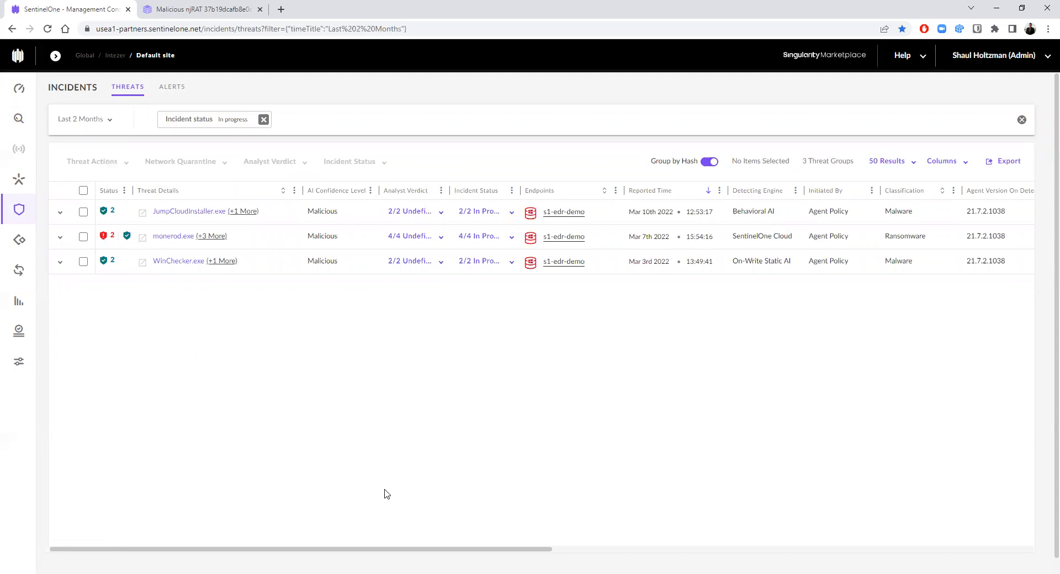
pyautogui.moveTo(336, 502)
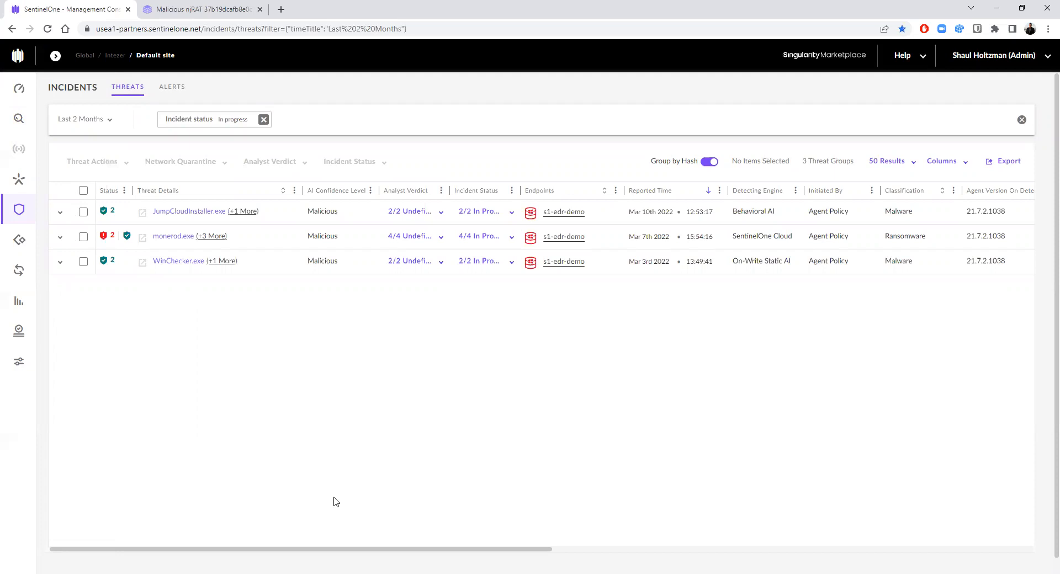
pyautogui.moveTo(326, 502)
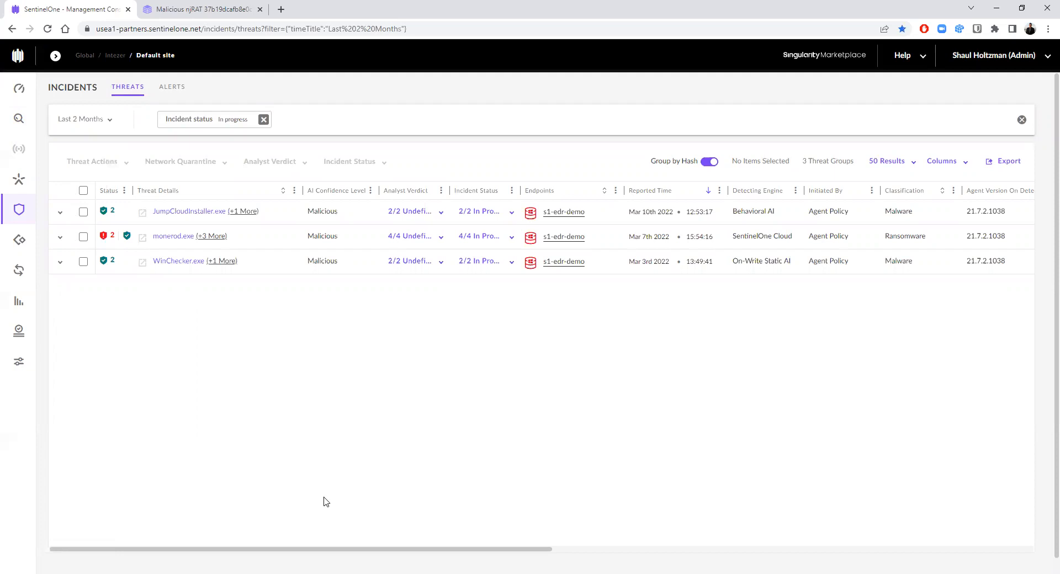